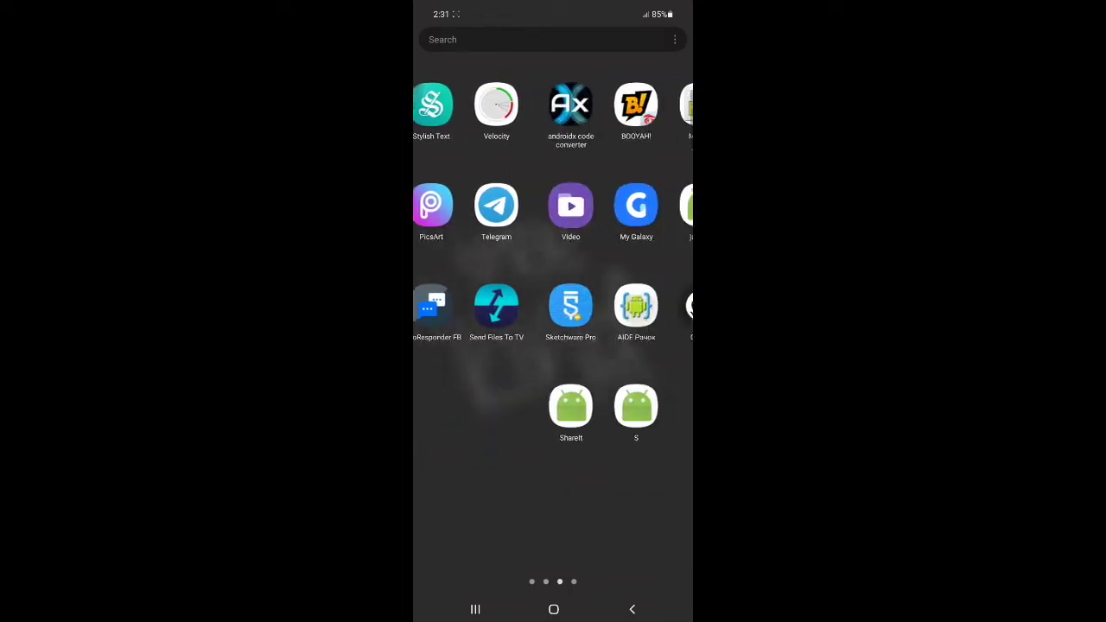
Swipe the app drawer to its last page where the Audio Recorder icon sits
scroll(left, 3)
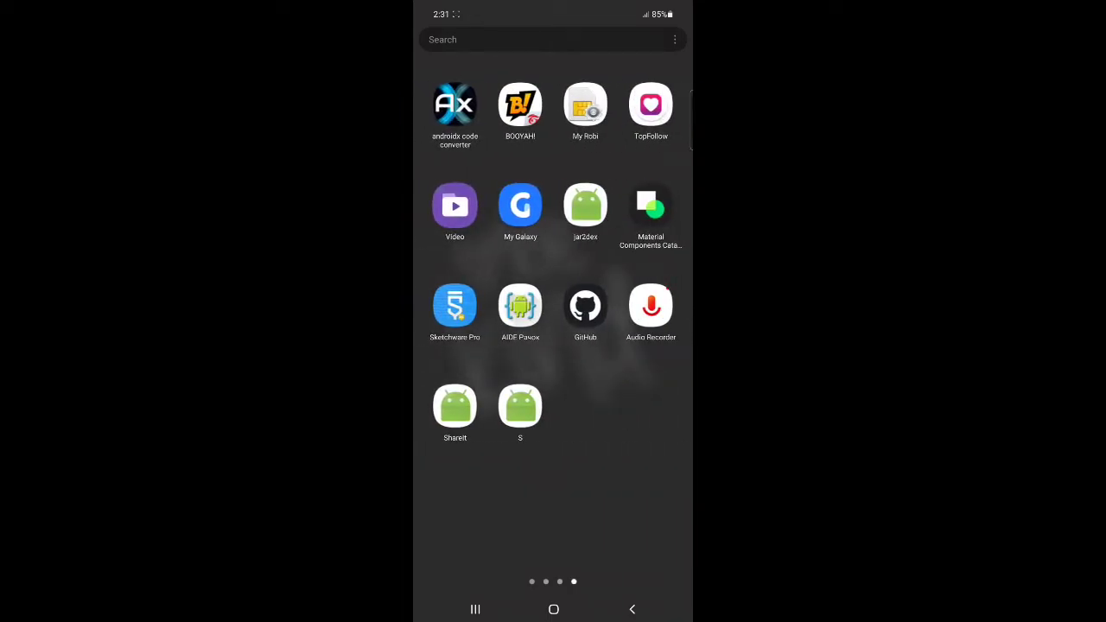
Launch Audio Recorder and visit its About, Record and Recordings screens, ending on the MP3 list
click(650, 304)
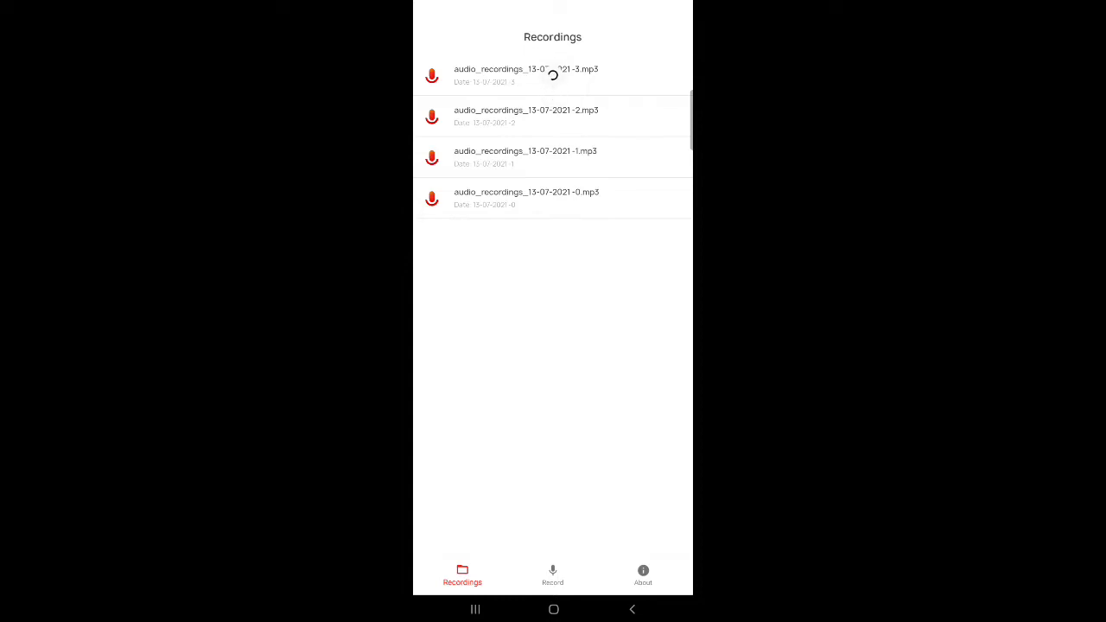
click(643, 573)
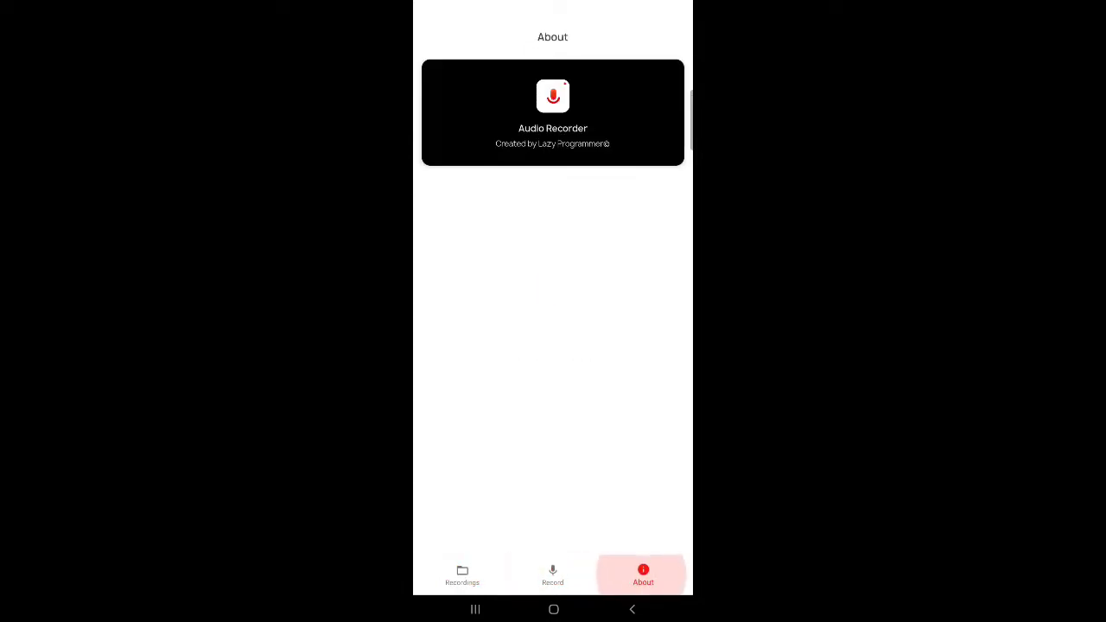
click(553, 573)
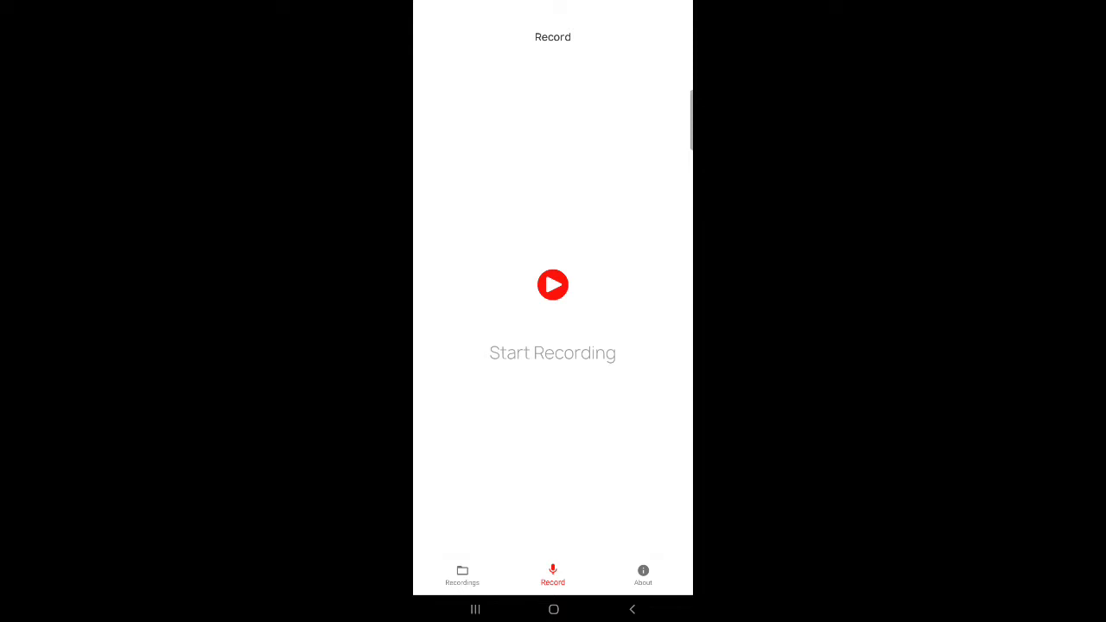
click(463, 574)
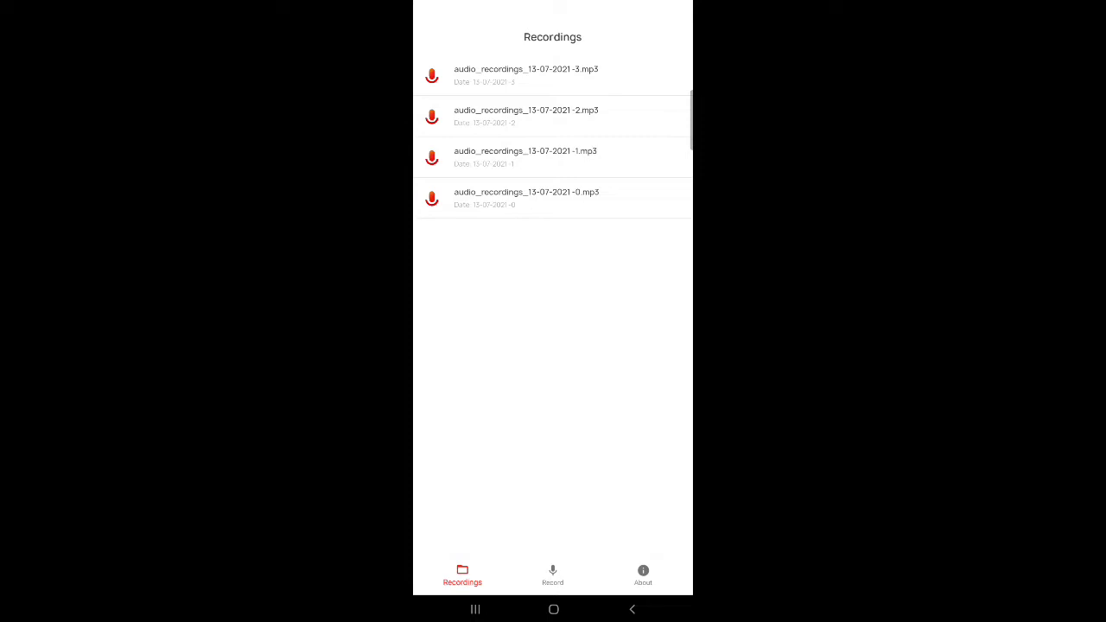
Play audio_recordings_13-07-2021-0.mp3, pausing, seeking ahead and resuming, then close the player
click(526, 197)
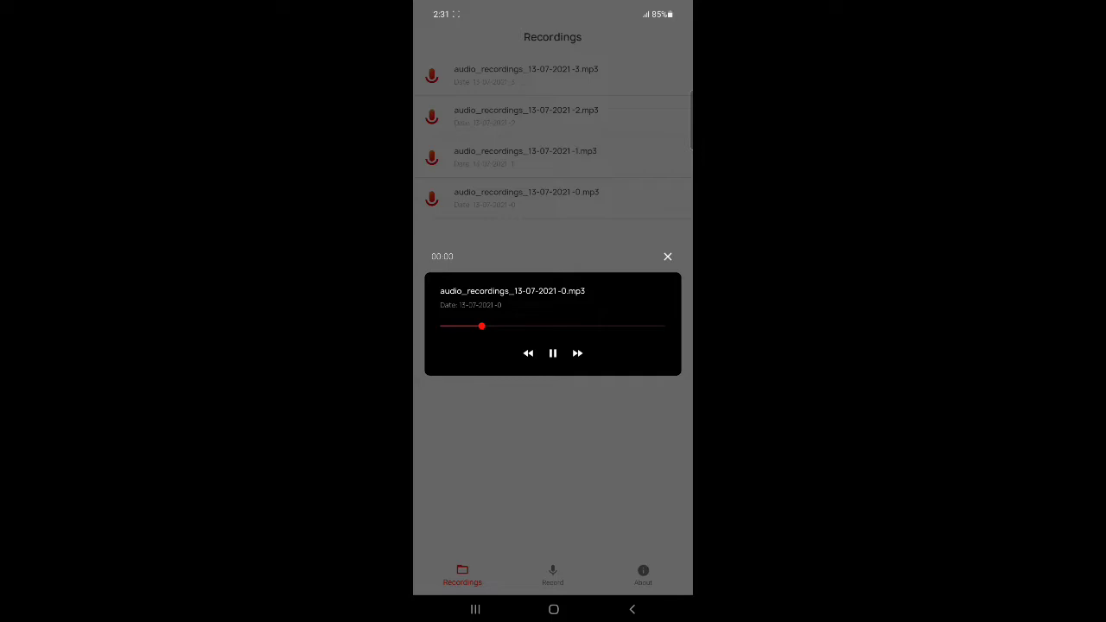
click(553, 353)
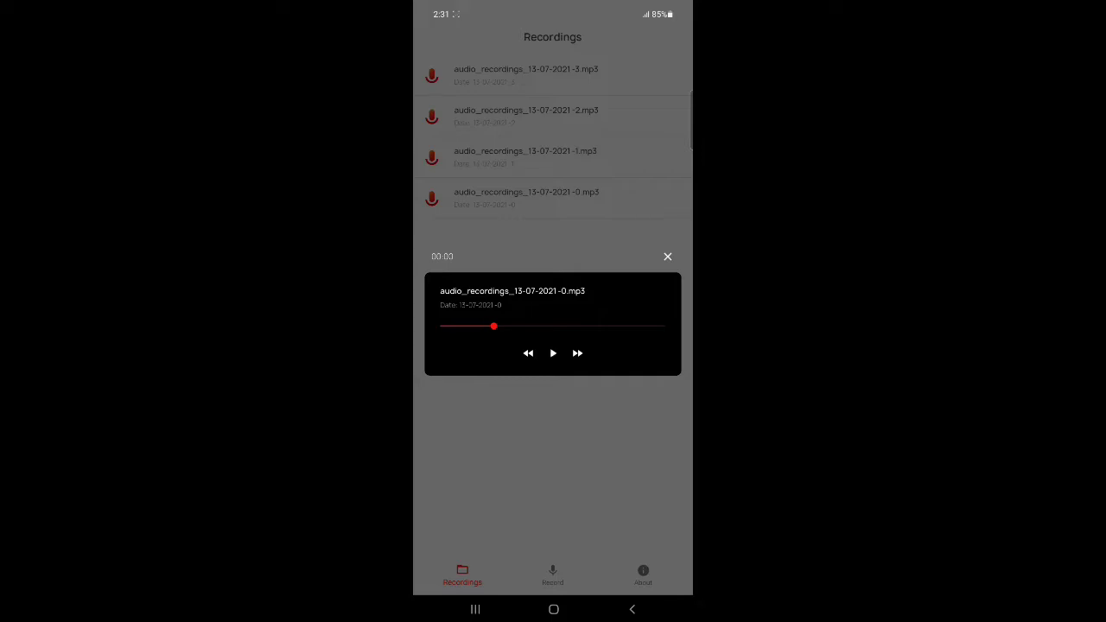
drag(495, 325, 522, 325)
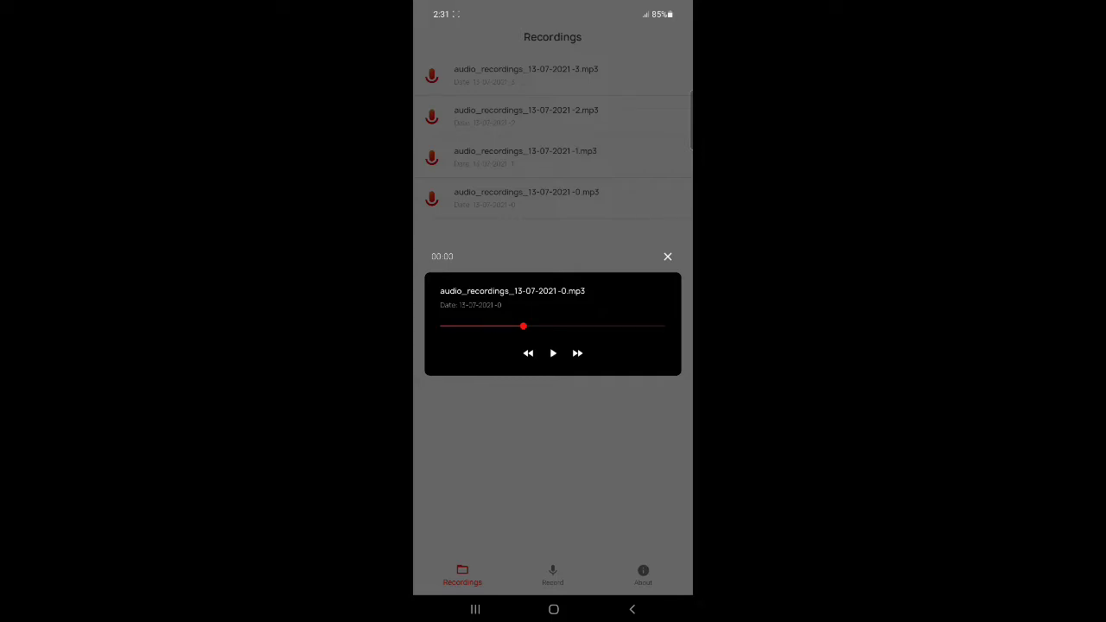
click(553, 352)
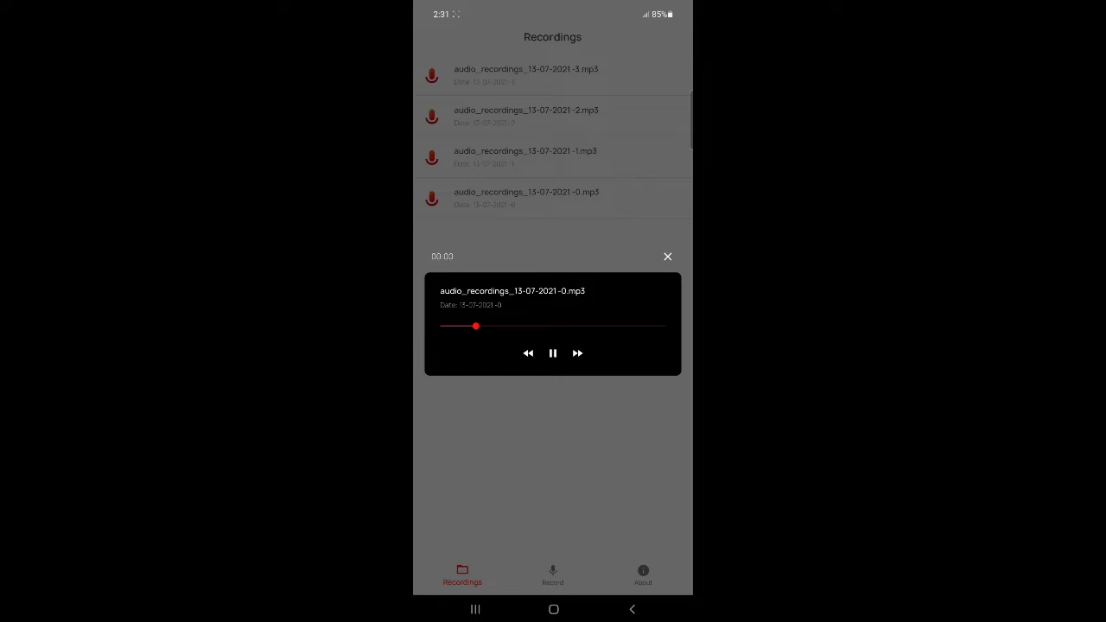
drag(475, 325, 522, 325)
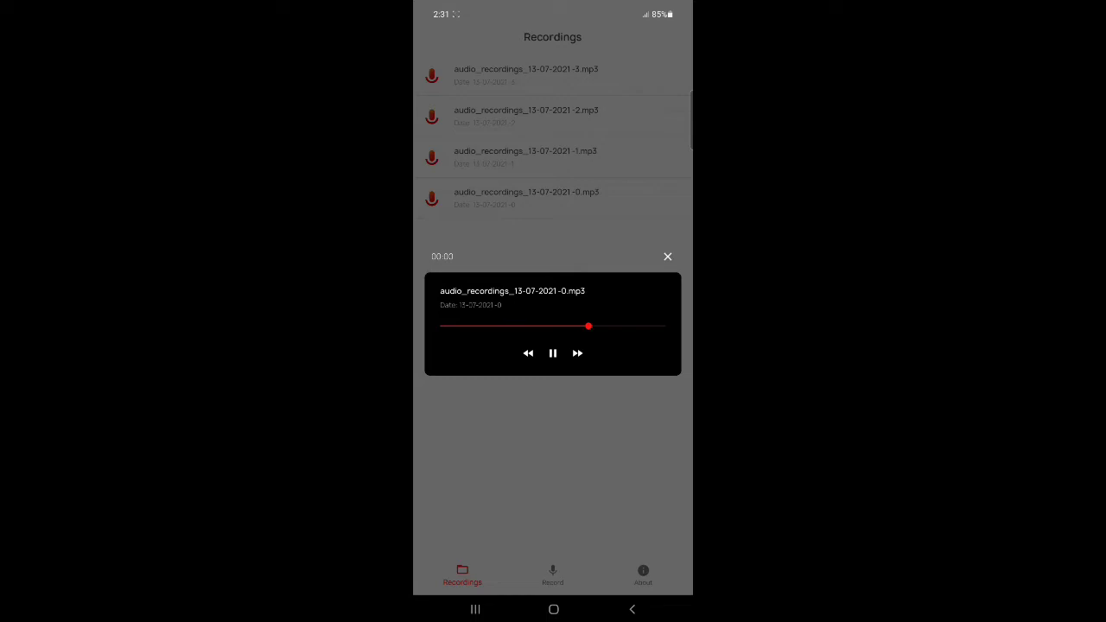
click(667, 256)
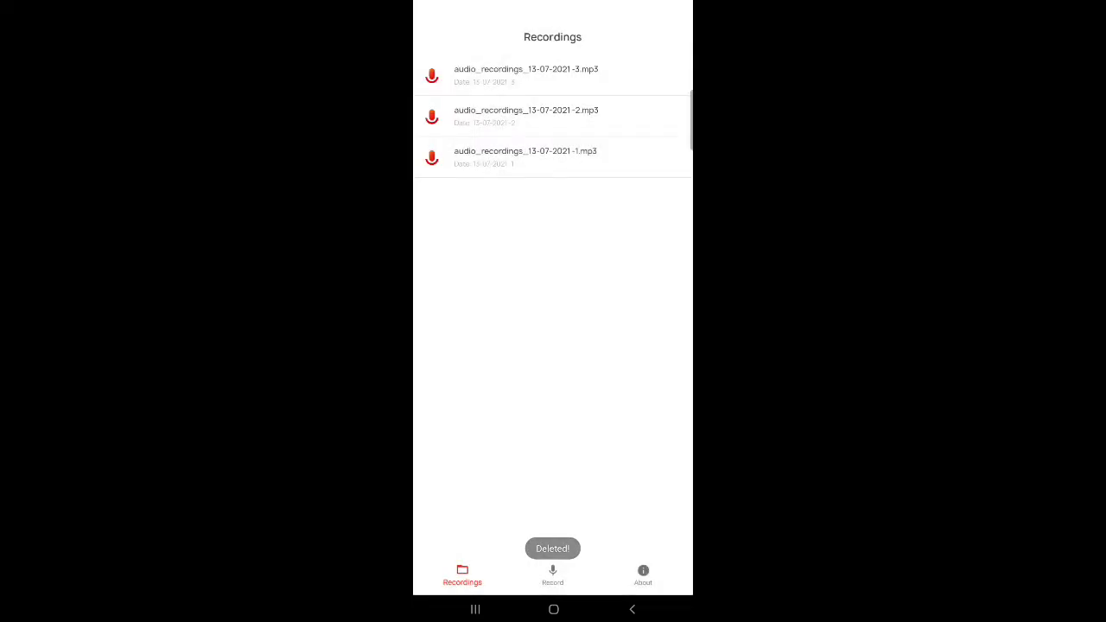
click(526, 156)
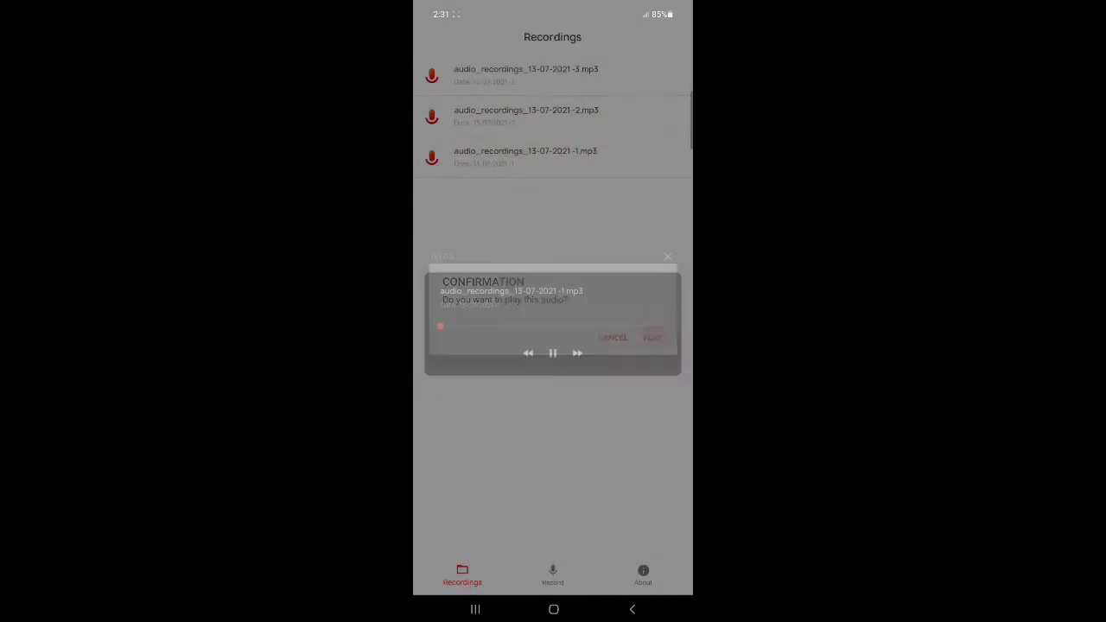
click(652, 337)
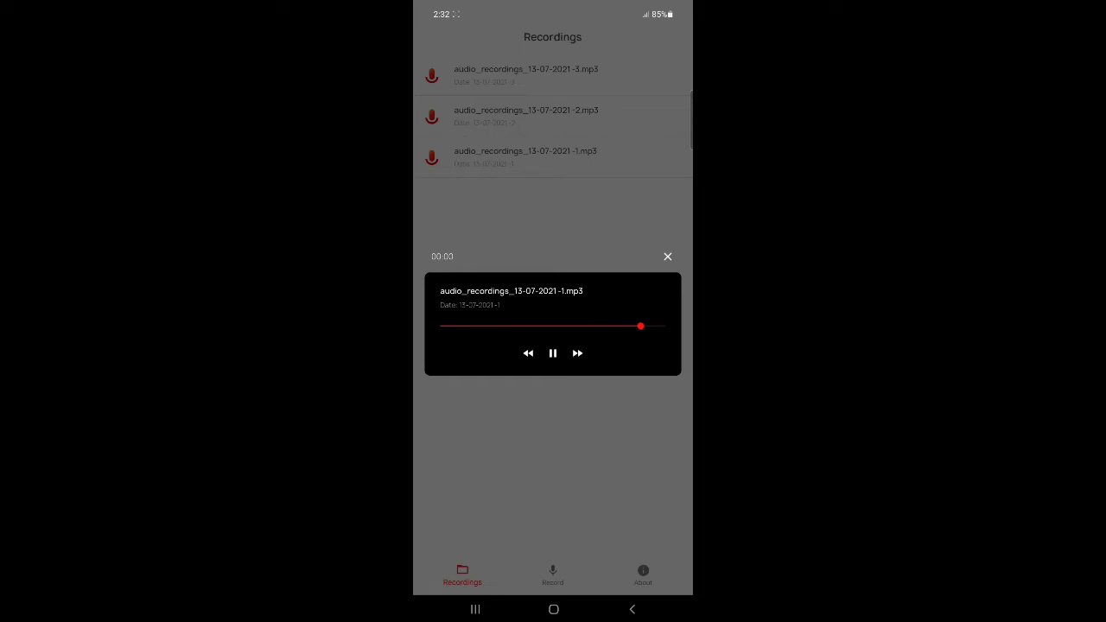
click(553, 353)
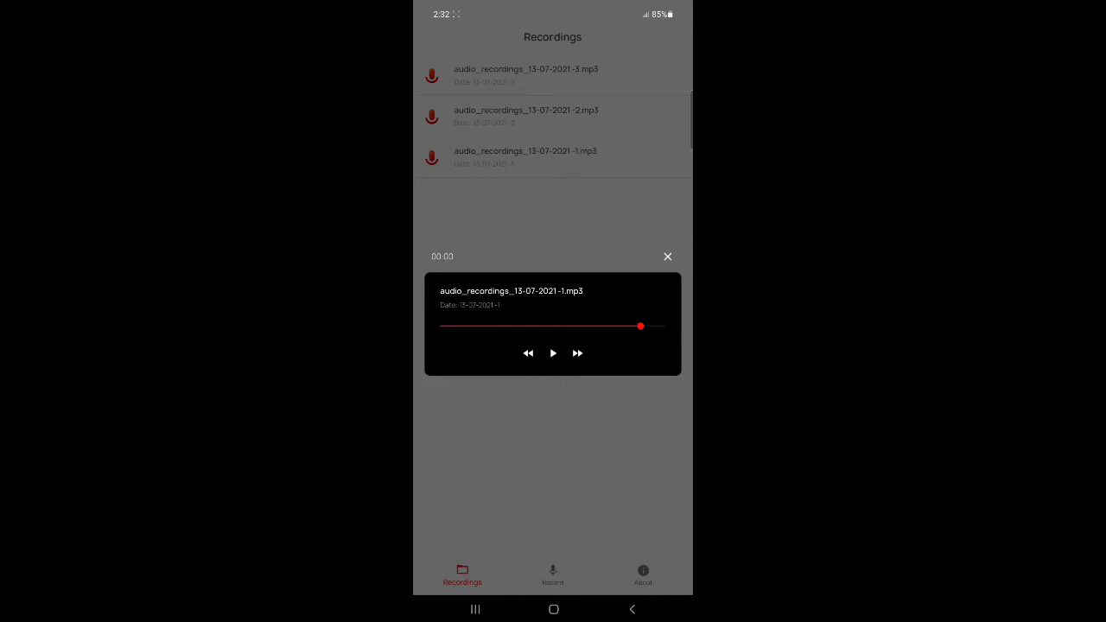
click(553, 353)
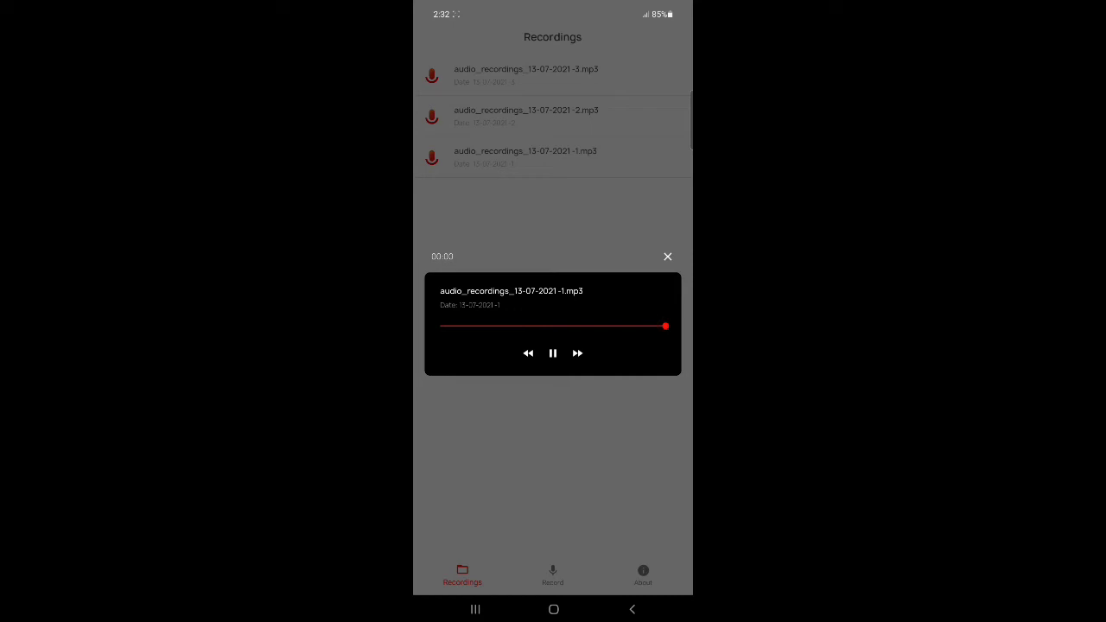
click(667, 256)
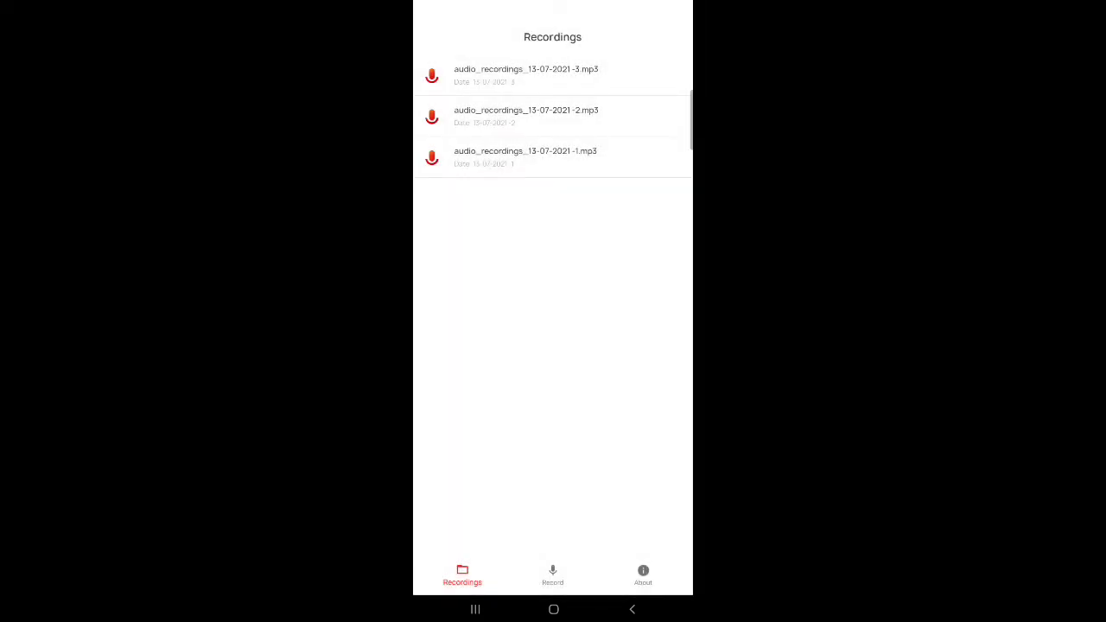
Record a short clip, pausing and resuming midway, and save it as a new MP3
click(553, 574)
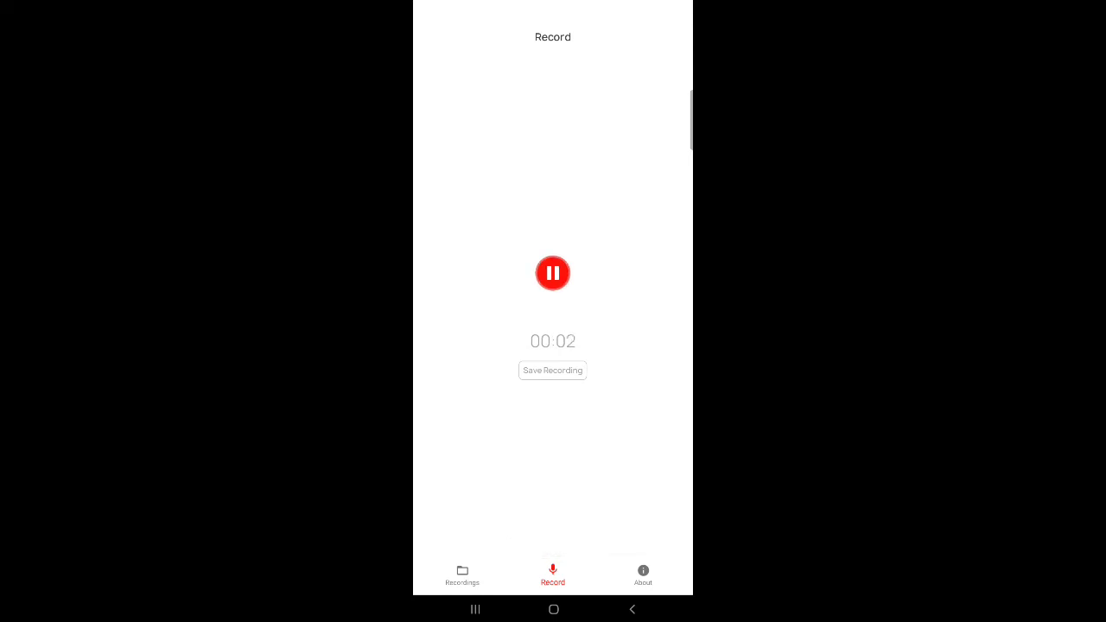
click(554, 274)
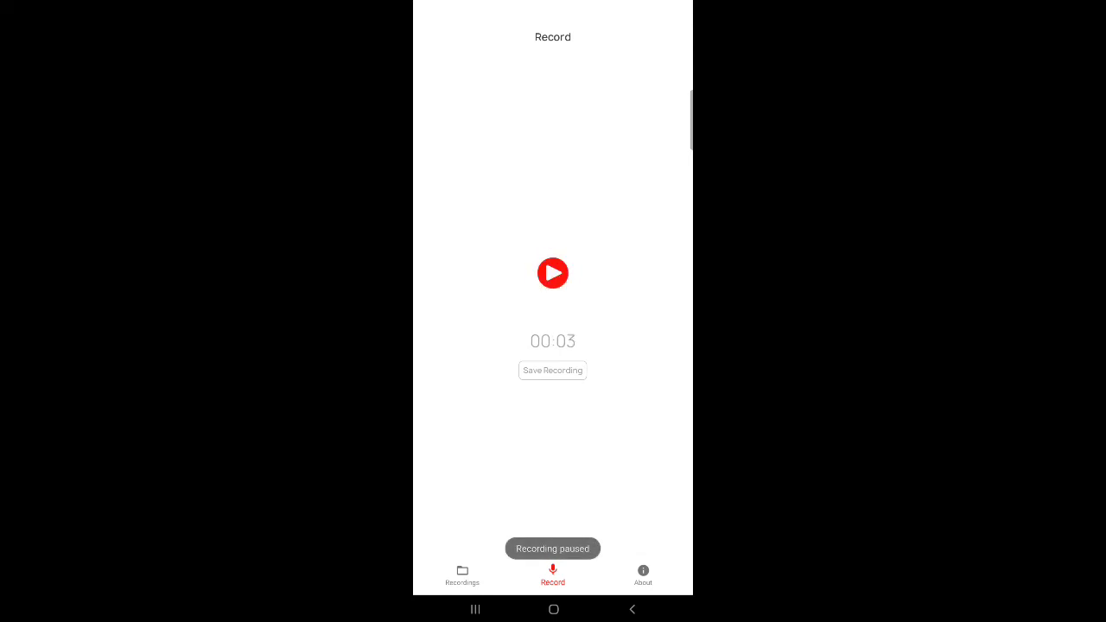
click(553, 273)
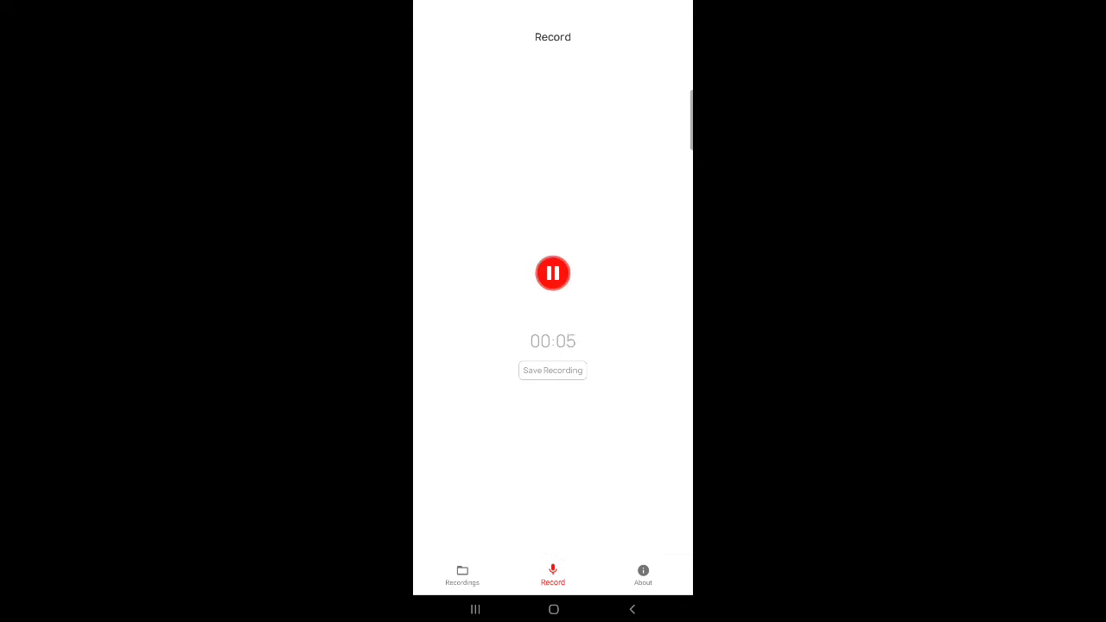
click(553, 369)
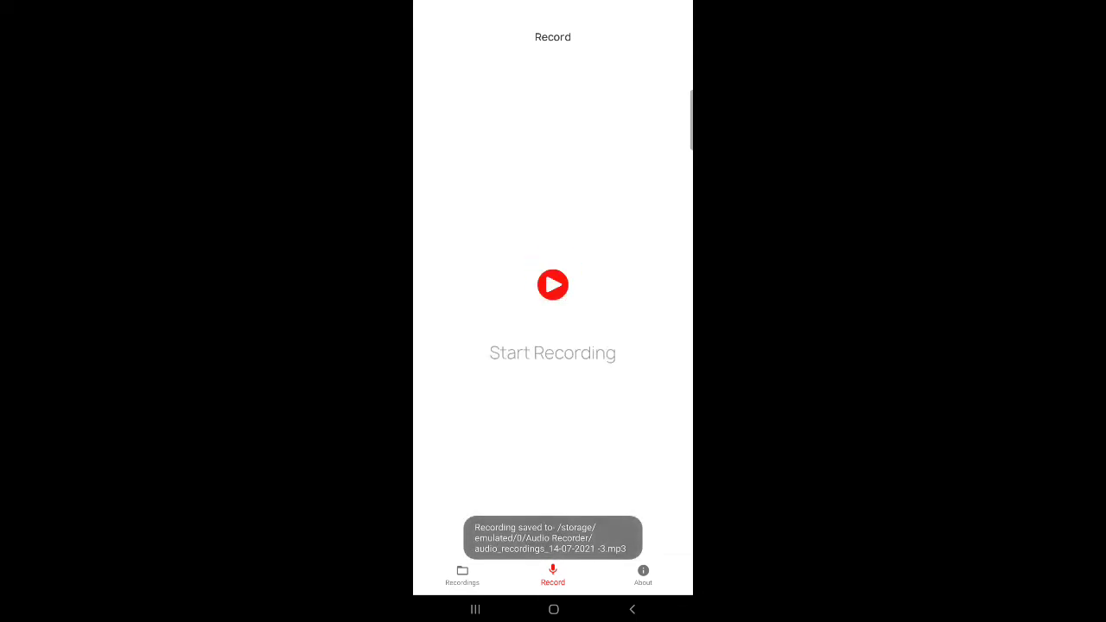
Check the About screen and return to the Recordings list showing the new file
click(643, 578)
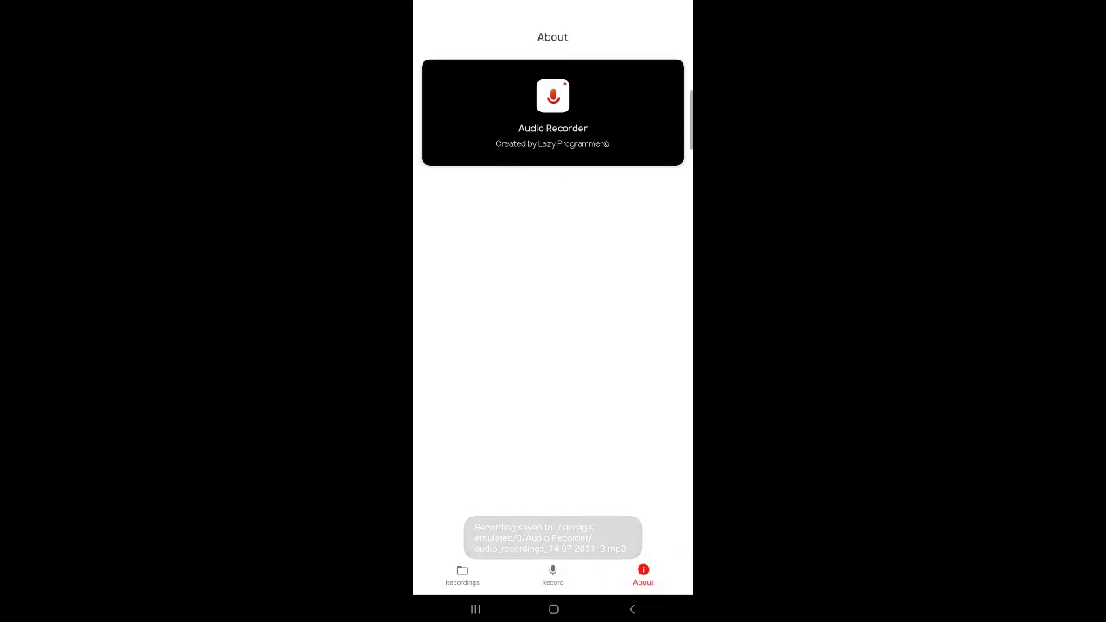
click(463, 574)
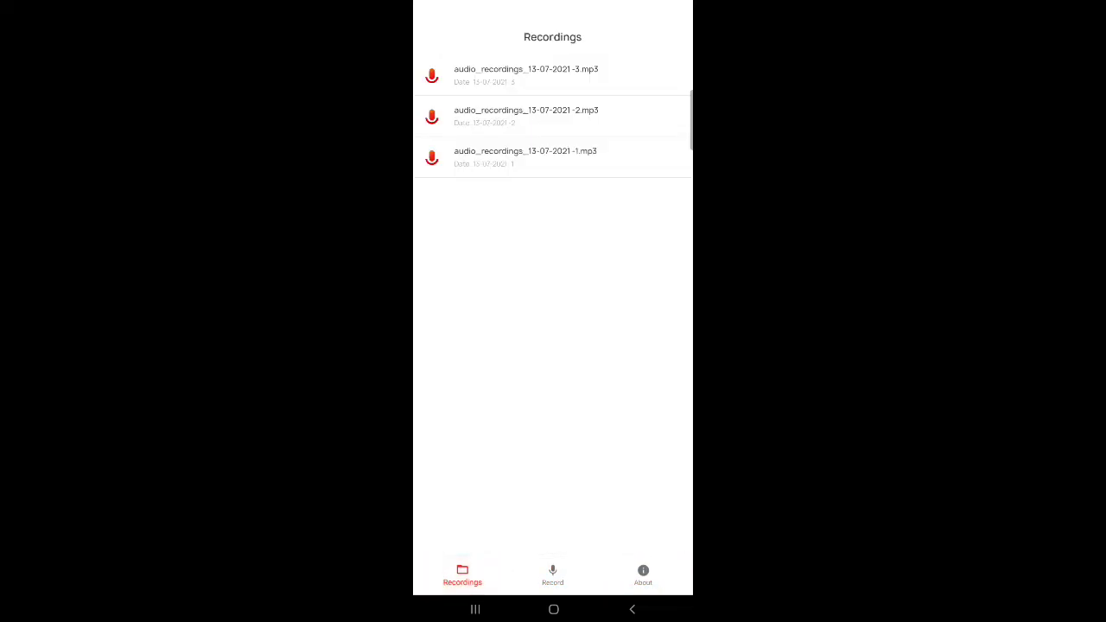